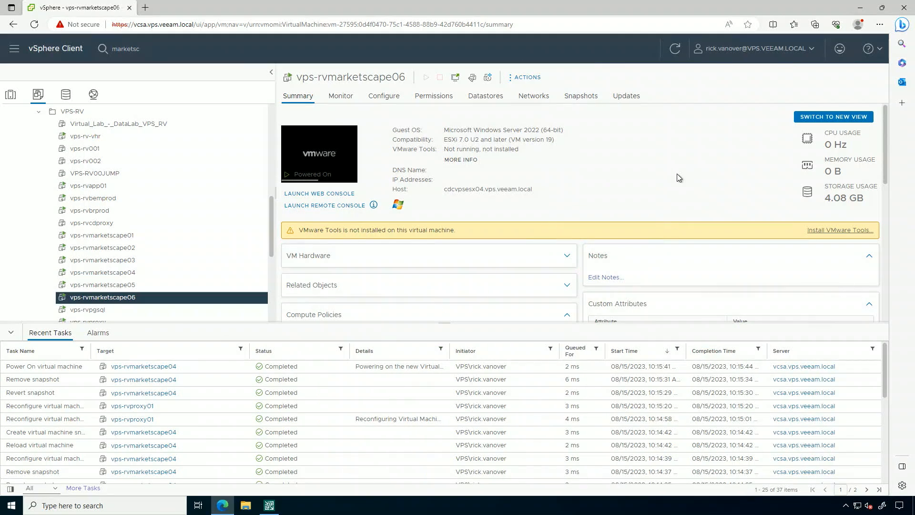
{"action": "mouse_move", "coordinate": [313, 95]}
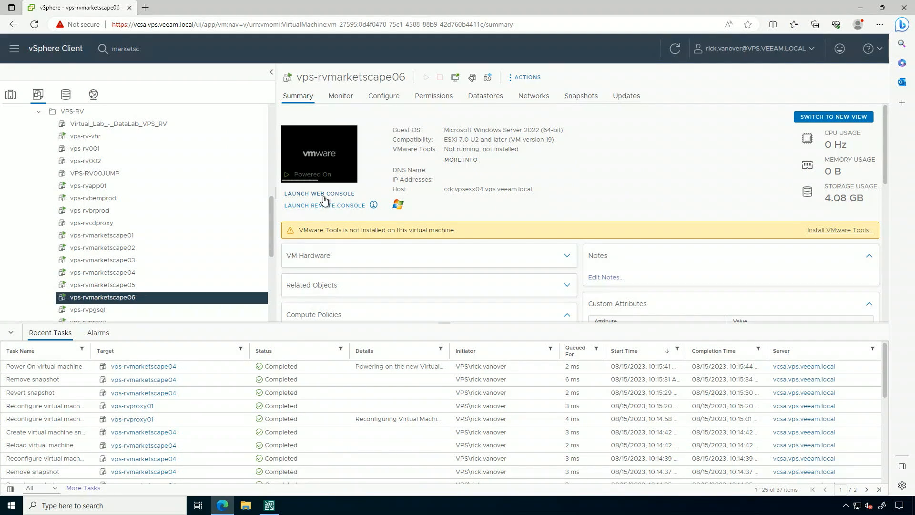
- View the virtual machine's web console, then return to its summary page
{"action": "left_click", "coordinate": [320, 193]}
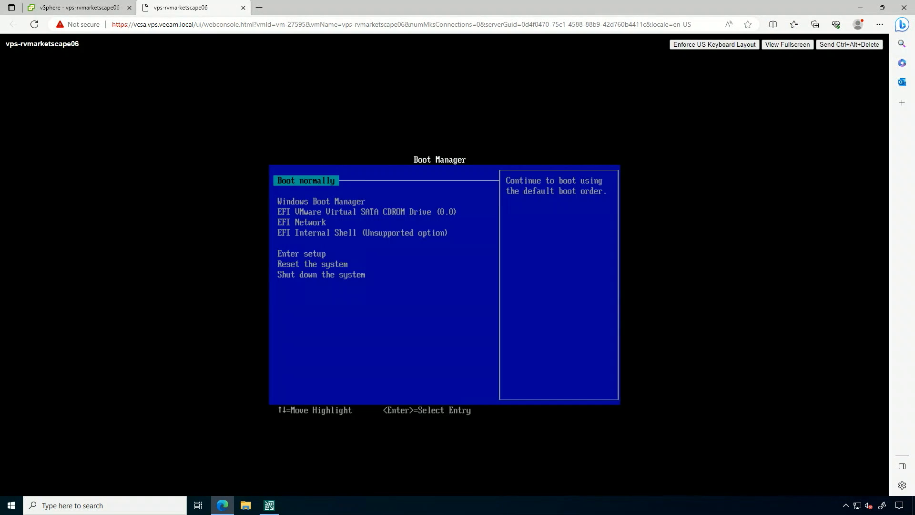
{"action": "mouse_move", "coordinate": [831, 55]}
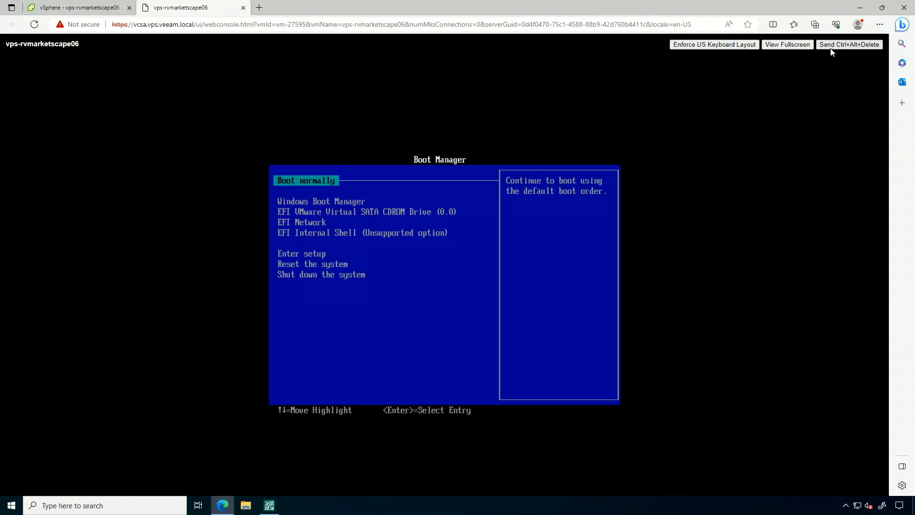
{"action": "key", "text": "Enter"}
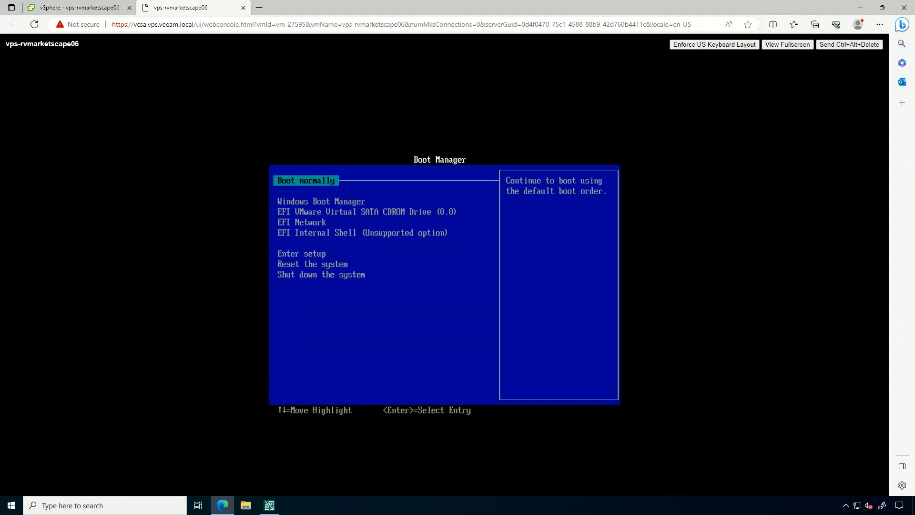
{"action": "left_click", "coordinate": [72, 7]}
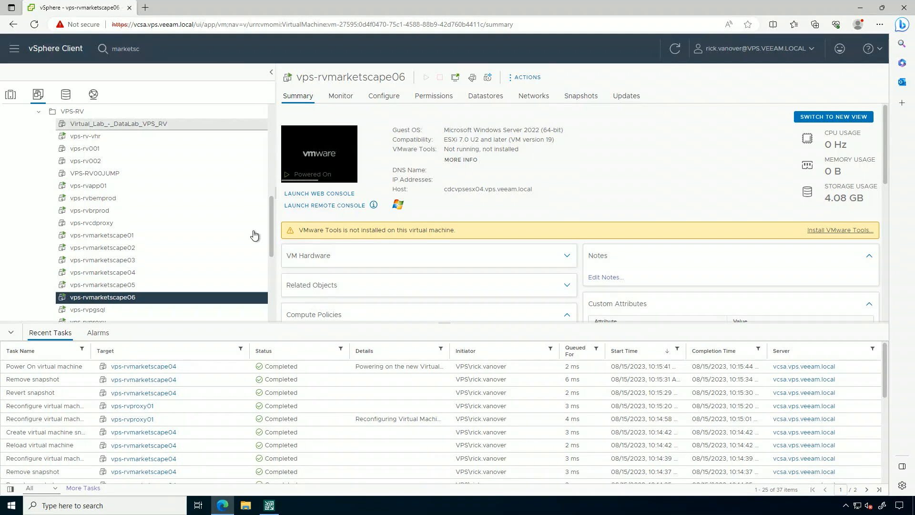
- In Veeam, start an Entire VM restore of a vSphere machine from backup
{"action": "left_click", "coordinate": [268, 491]}
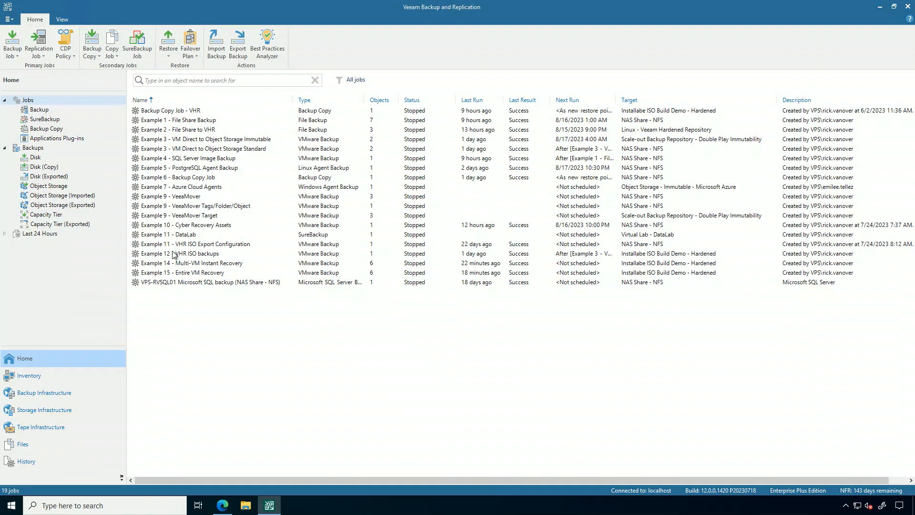
{"action": "left_click", "coordinate": [168, 43]}
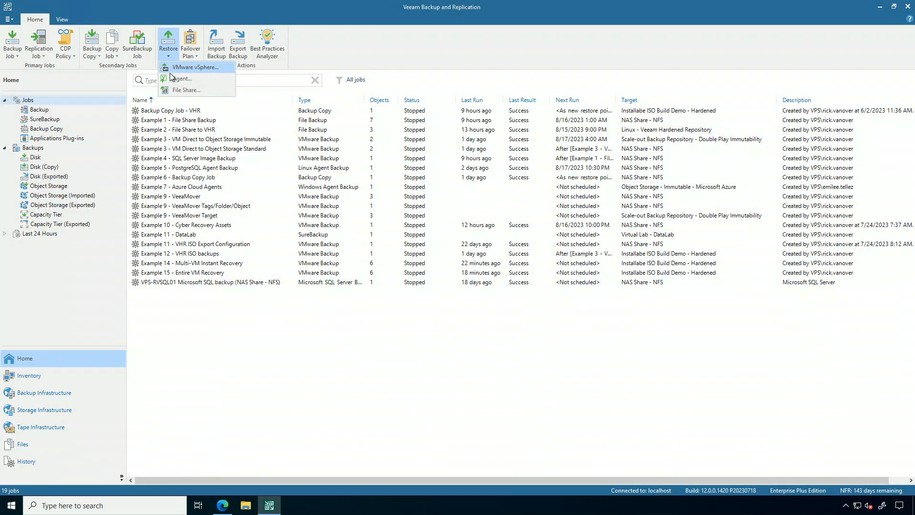
{"action": "left_click", "coordinate": [191, 67]}
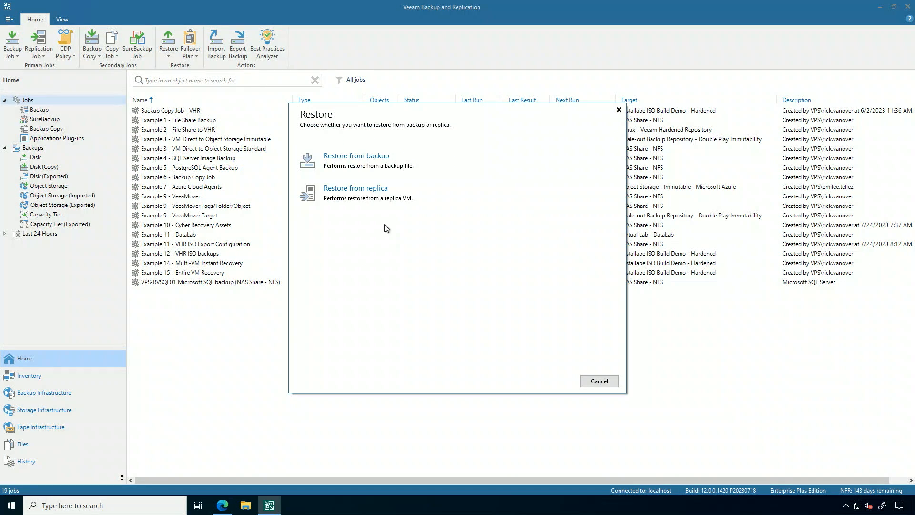
{"action": "mouse_move", "coordinate": [407, 171]}
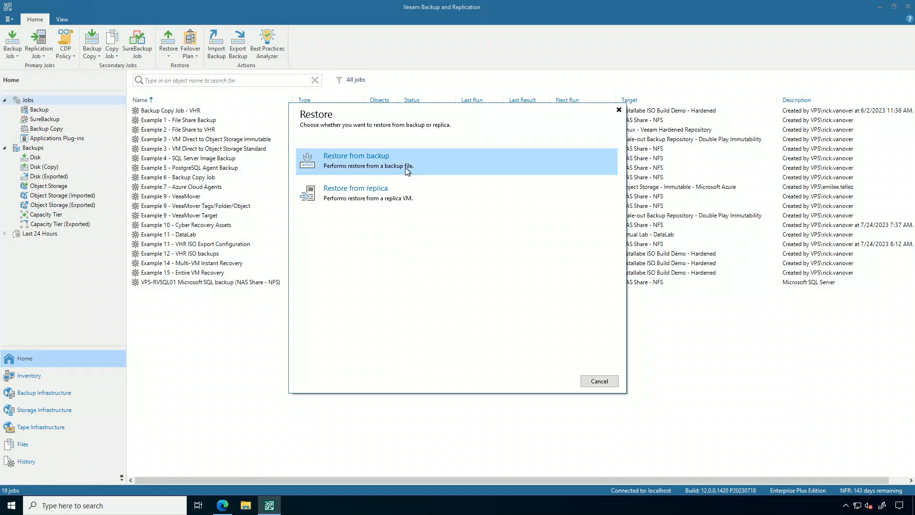
{"action": "left_click", "coordinate": [356, 161]}
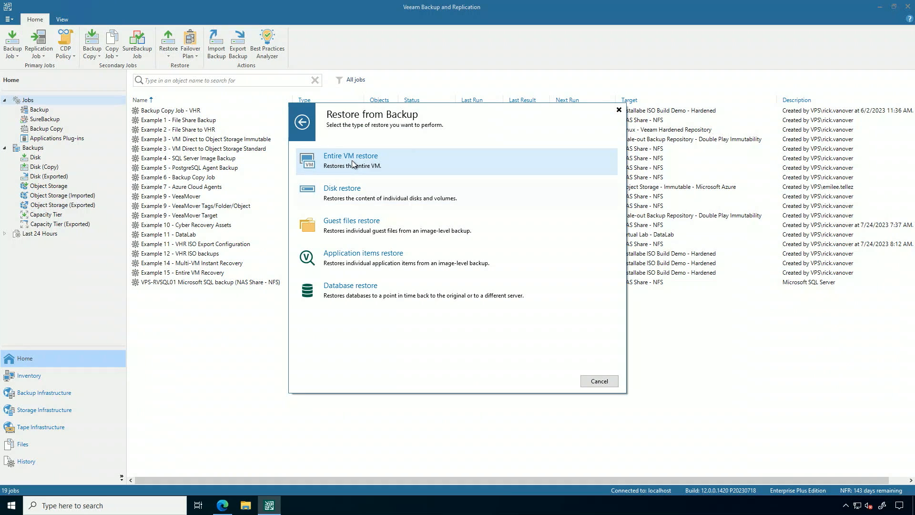
{"action": "left_click", "coordinate": [351, 160]}
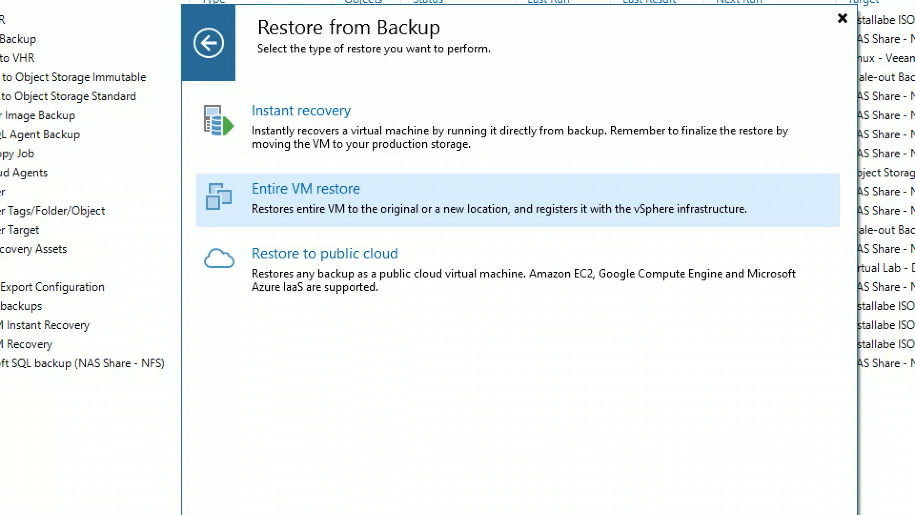
{"action": "left_click", "coordinate": [839, 22]}
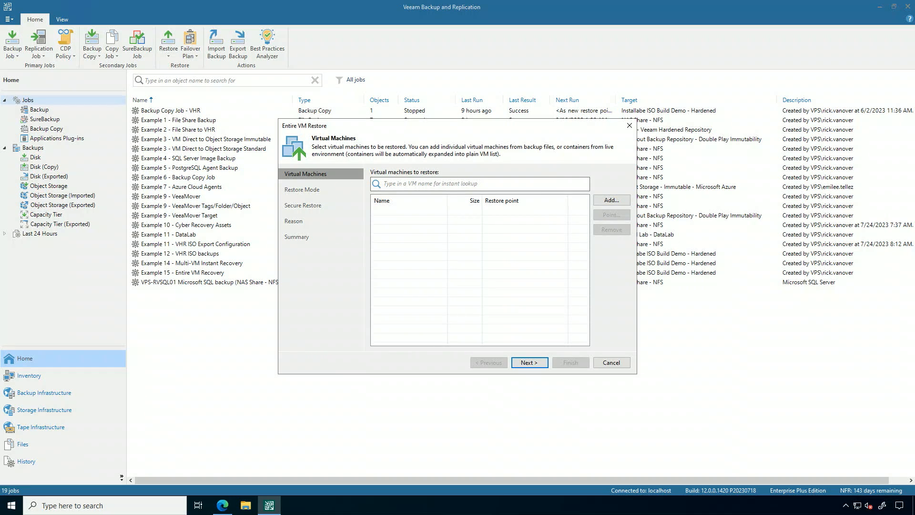
- Add vps-rvmarketscape06 from the 'Example 15 - Entire VM Recovery' backup job at its latest restore point
{"action": "left_click", "coordinate": [611, 199]}
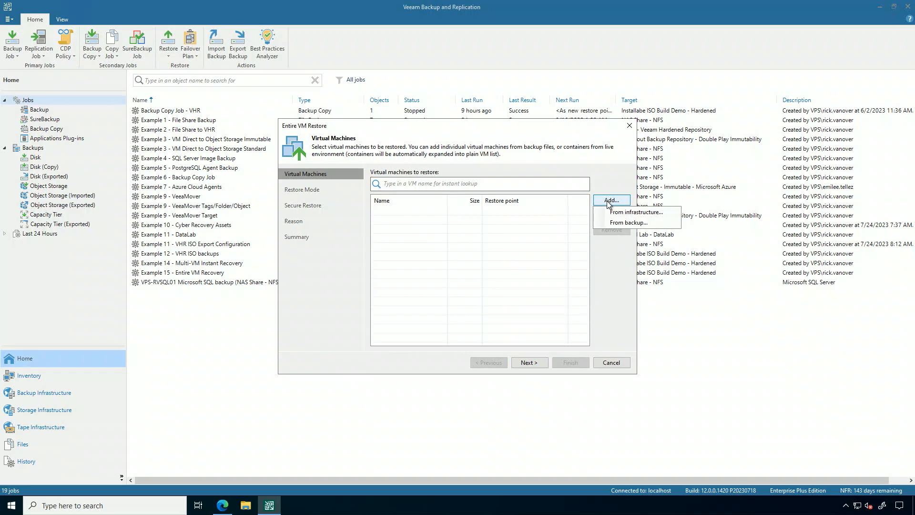
{"action": "left_click", "coordinate": [630, 223]}
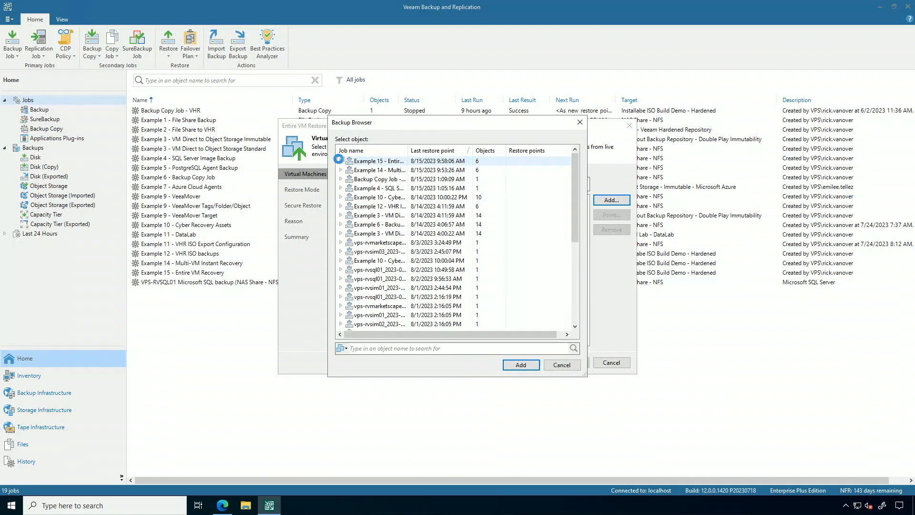
{"action": "left_click", "coordinate": [340, 161]}
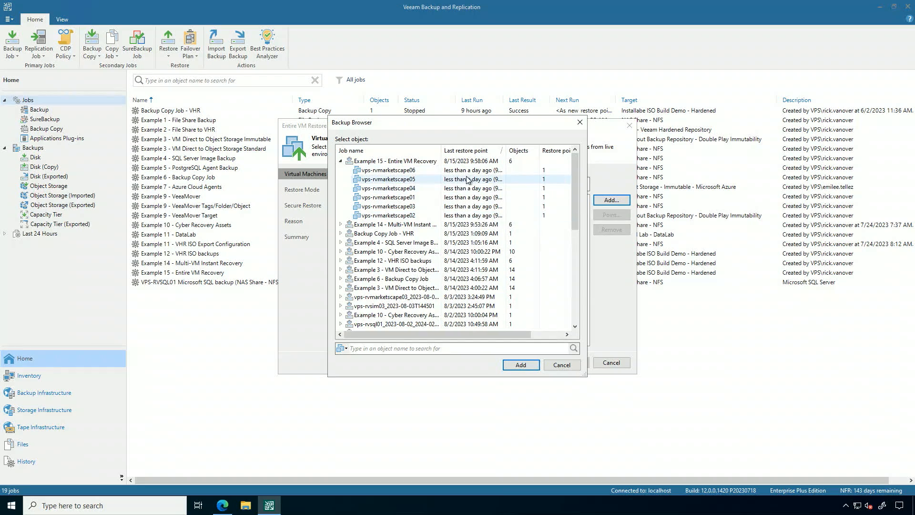
{"action": "left_click", "coordinate": [389, 170]}
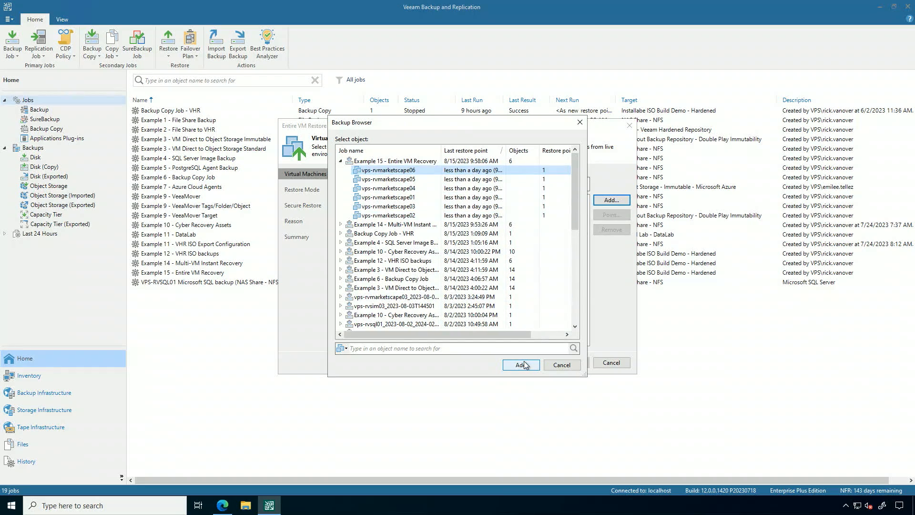
{"action": "left_click", "coordinate": [521, 365]}
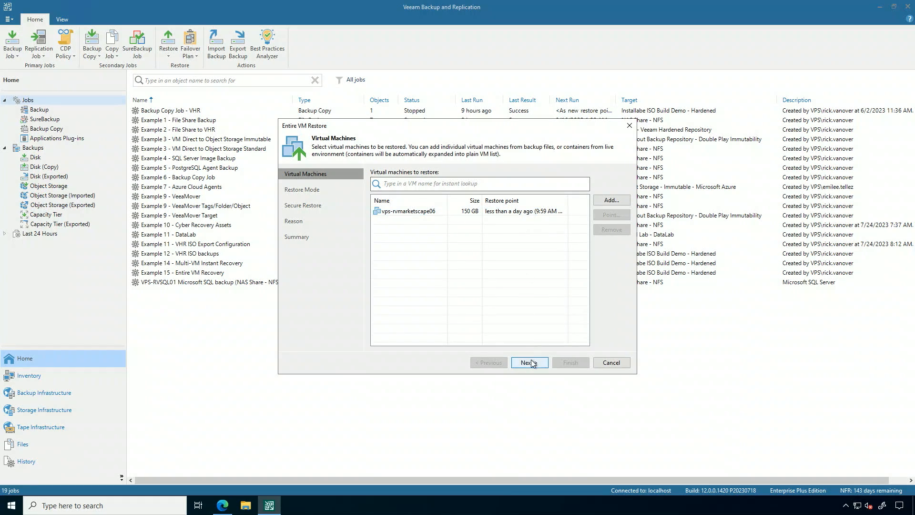
- Advance past Restore Mode with 'Restore to the original location' selected
{"action": "left_click", "coordinate": [530, 362]}
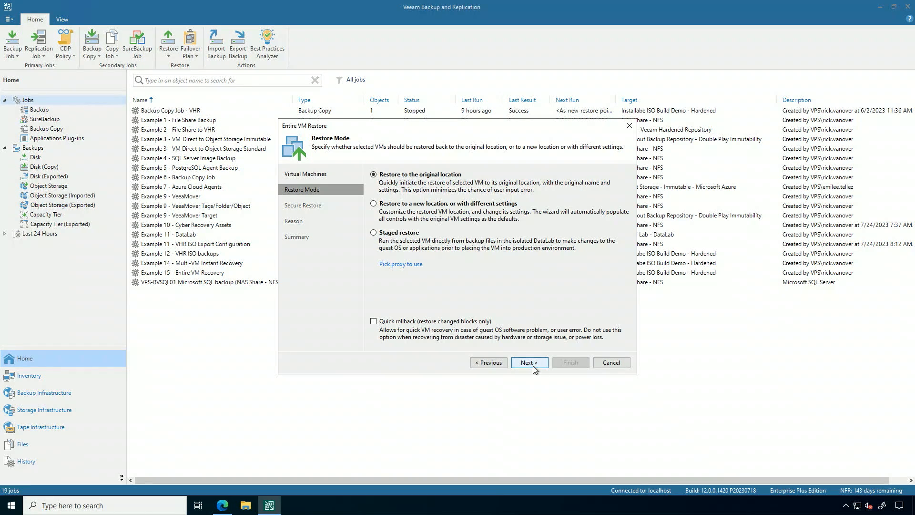
{"action": "left_click", "coordinate": [529, 362]}
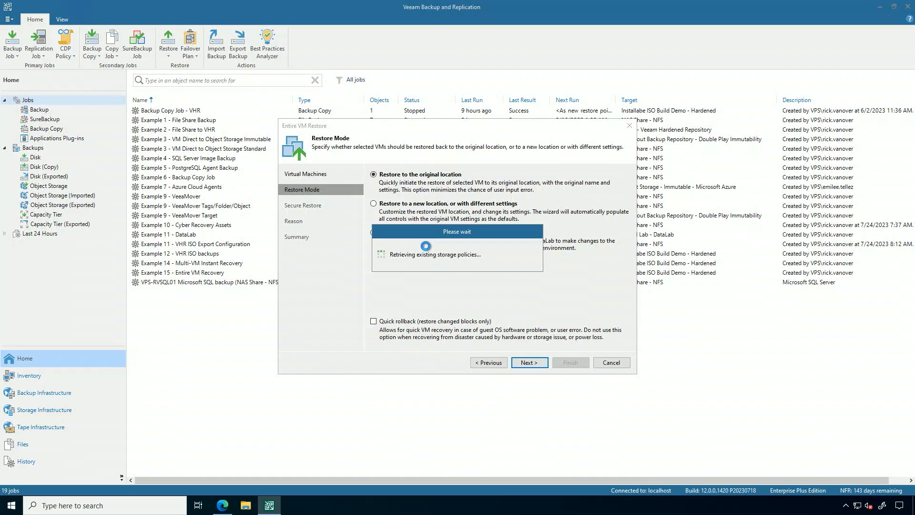
{"action": "left_click", "coordinate": [530, 362]}
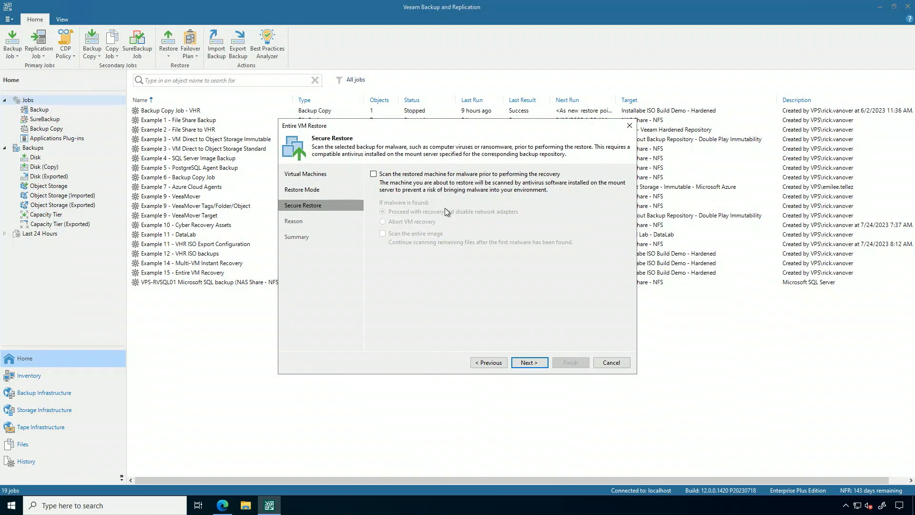
- Enable the pre-recovery malware scan, keeping 'Proceed with recovery but disable network adapters'
{"action": "left_click", "coordinate": [373, 173]}
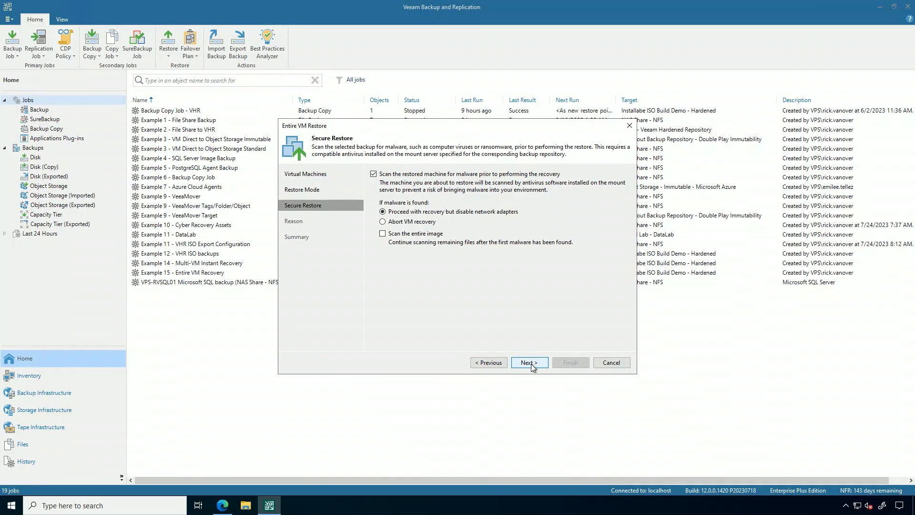
{"action": "left_click", "coordinate": [529, 362]}
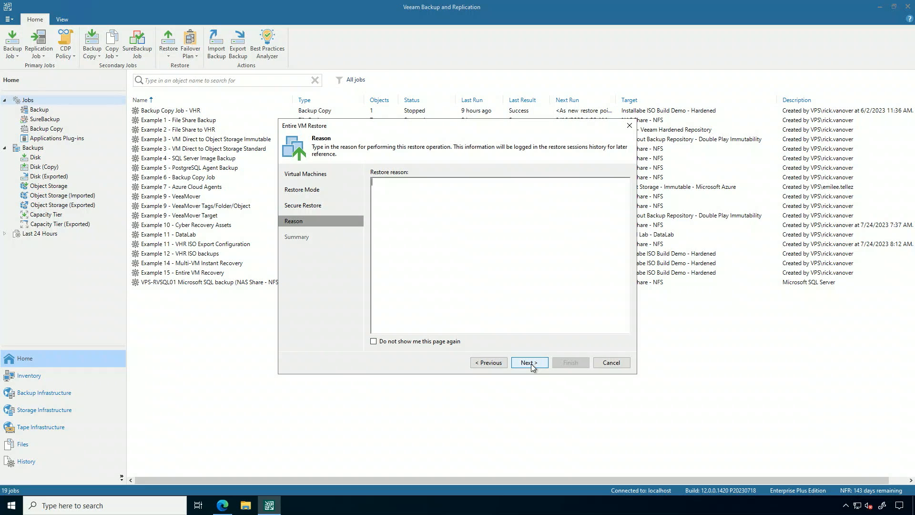
- Enter 'Entire VM Recovery' as the restore reason
{"action": "type", "text": "Entire VM"}
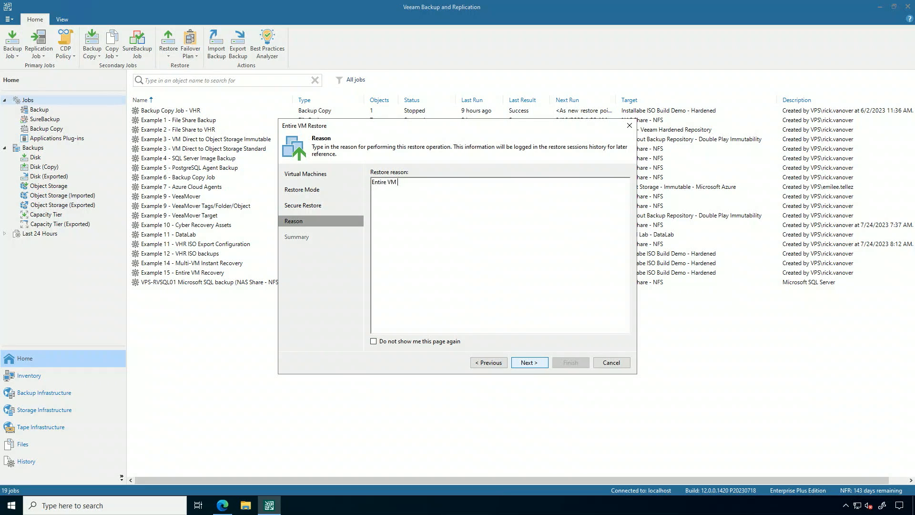
{"action": "type", "text": "Recovery"}
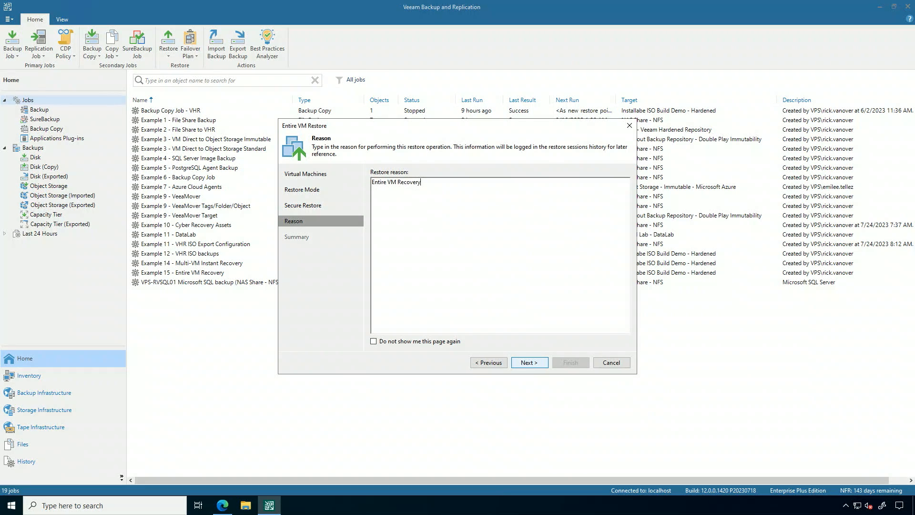
{"action": "left_click", "coordinate": [529, 363]}
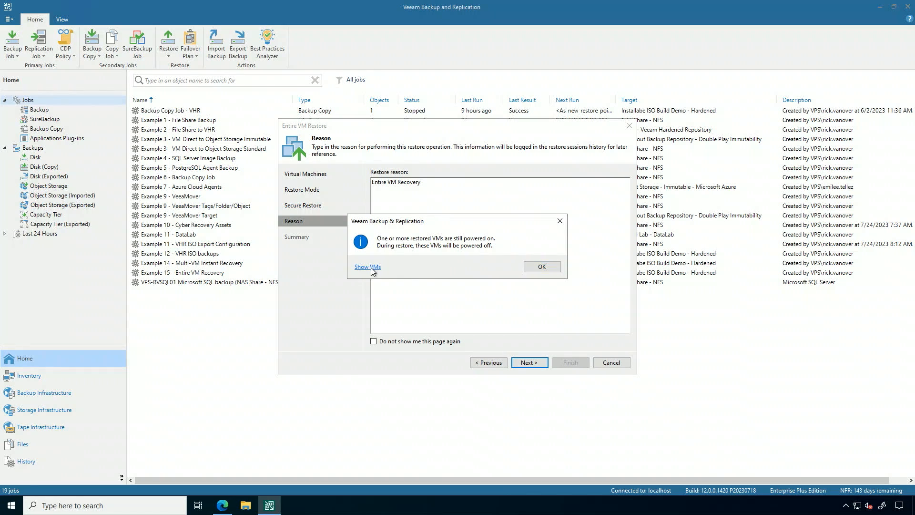
- Review the powered-on VMs and accept the power-off and VM deletion warnings
{"action": "left_click", "coordinate": [367, 267]}
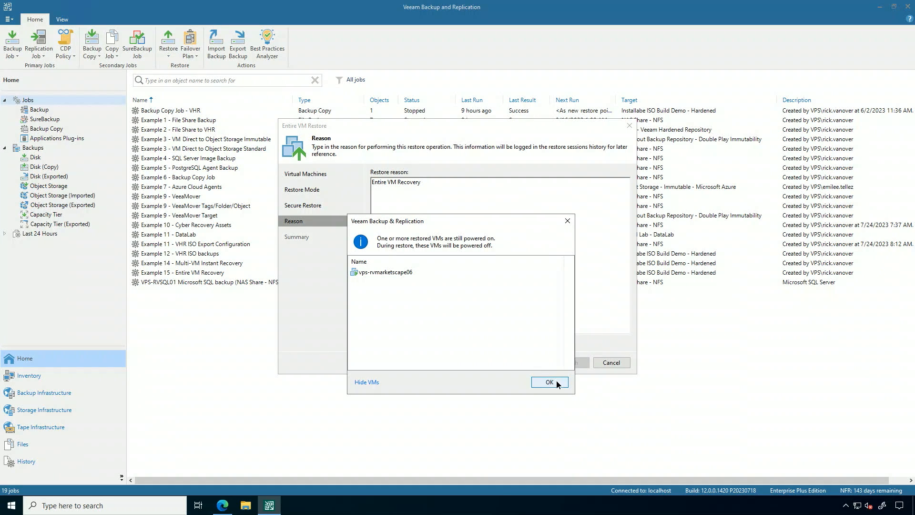
{"action": "left_click", "coordinate": [549, 382]}
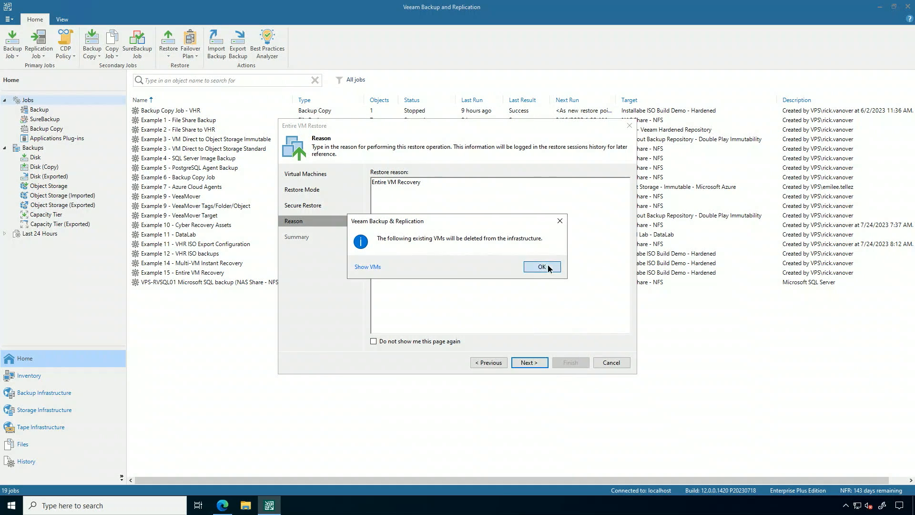
{"action": "left_click", "coordinate": [542, 266]}
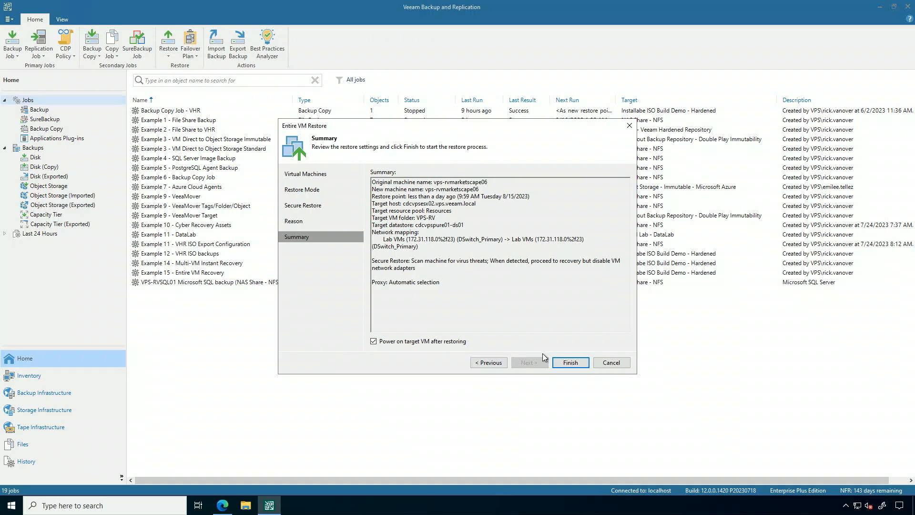
- Launch the vps-rvmarketscape06 restore and scroll through its progress log
{"action": "left_click", "coordinate": [571, 362]}
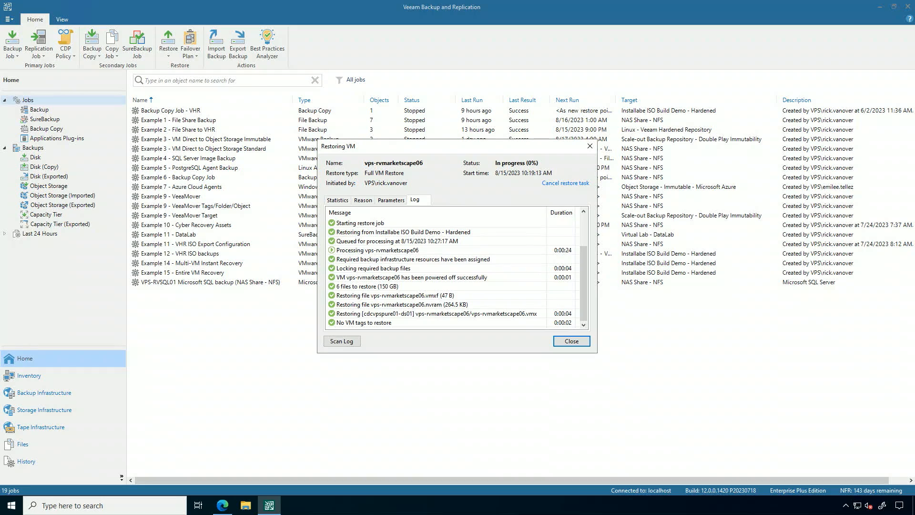
{"action": "scroll", "scroll_direction": "down", "scroll_amount": 3}
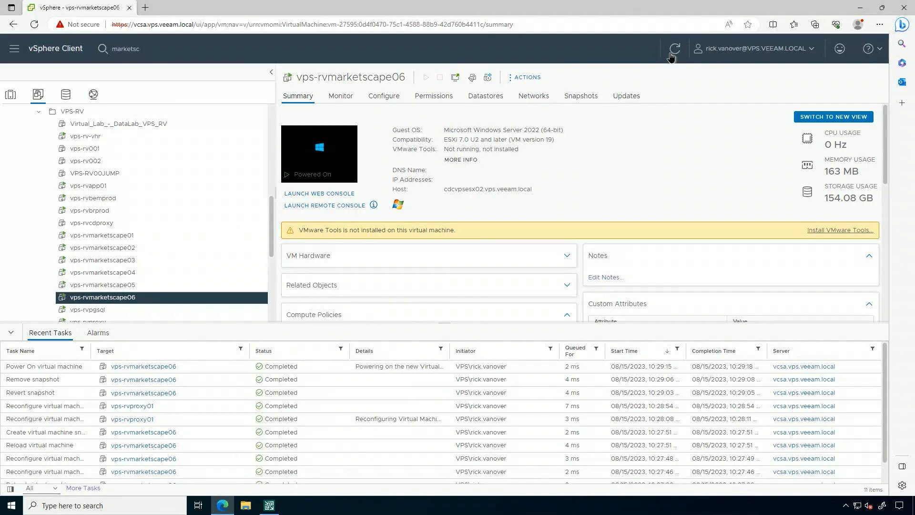
- Open vps-rvmarketscape06's web console to see the Windows lock screen
{"action": "left_click", "coordinate": [319, 194]}
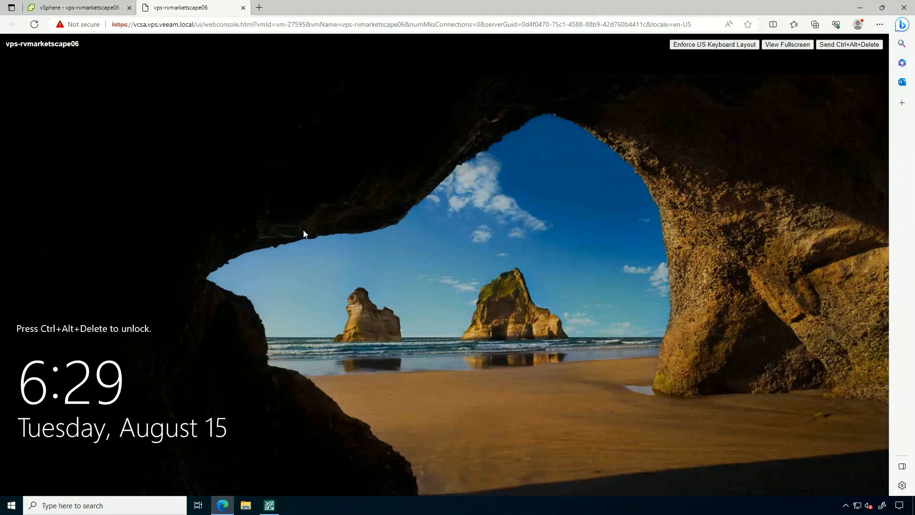
{"action": "mouse_move", "coordinate": [11, 503]}
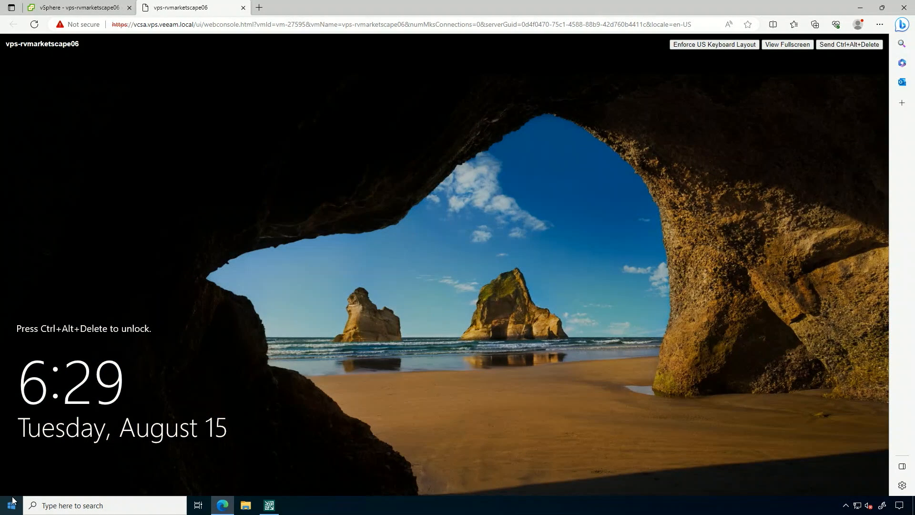